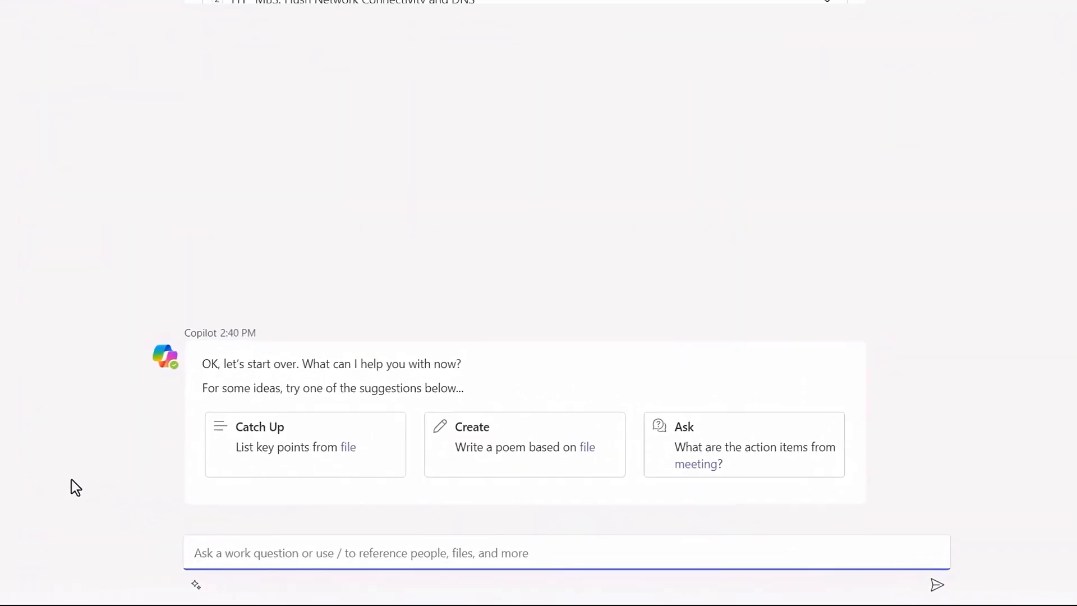
- Ask Copilot to find any Jira ticket and draft a user email from the helpdesk KB article on flushing DNS
type("find any Jira tickets about DNS issues, then")
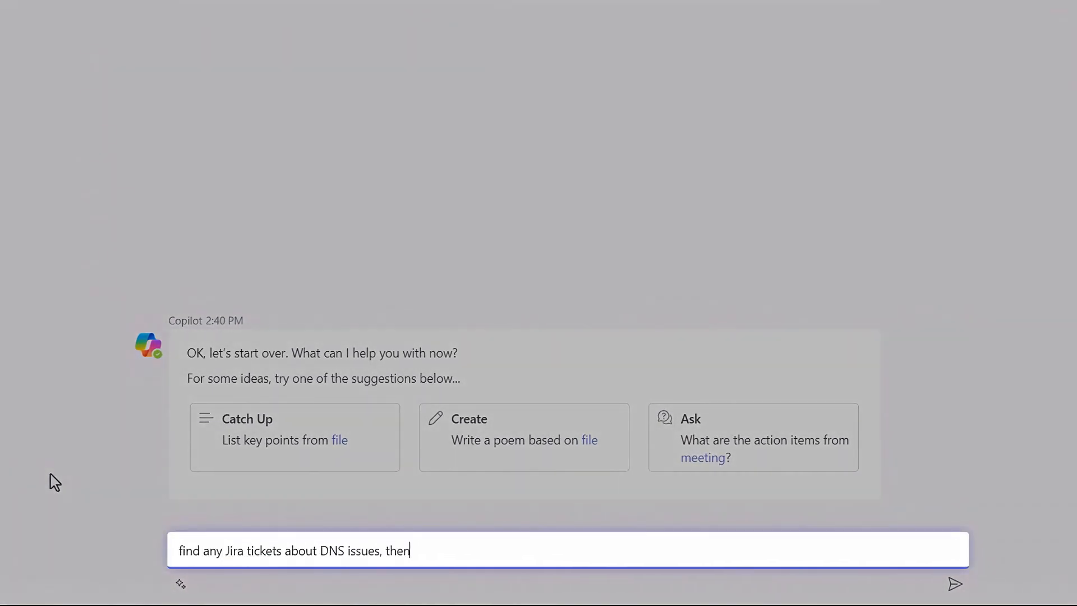
type("draft an email")
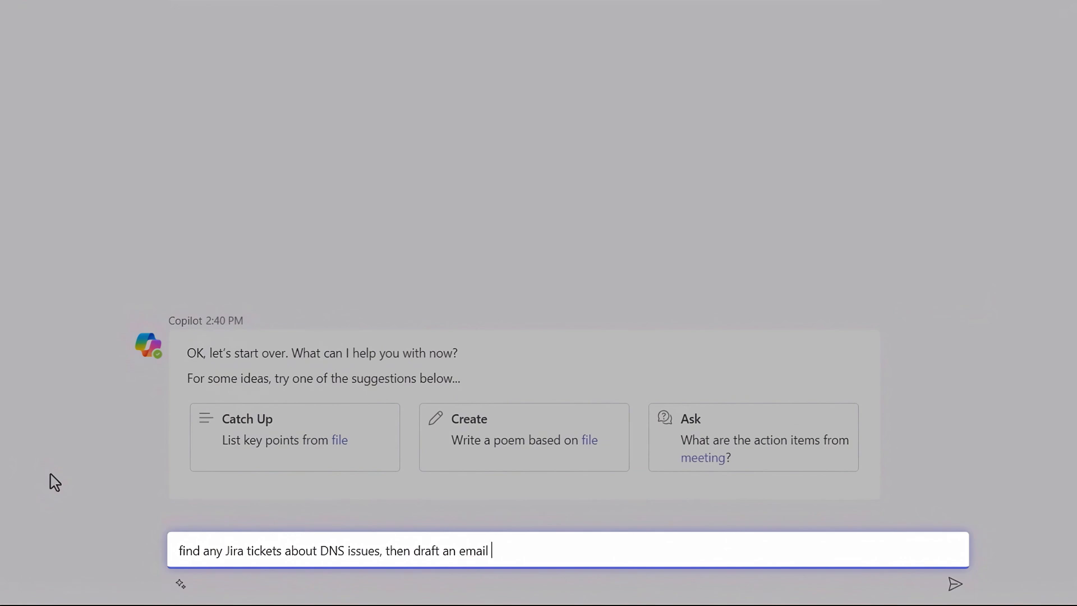
type("I can send to the users b")
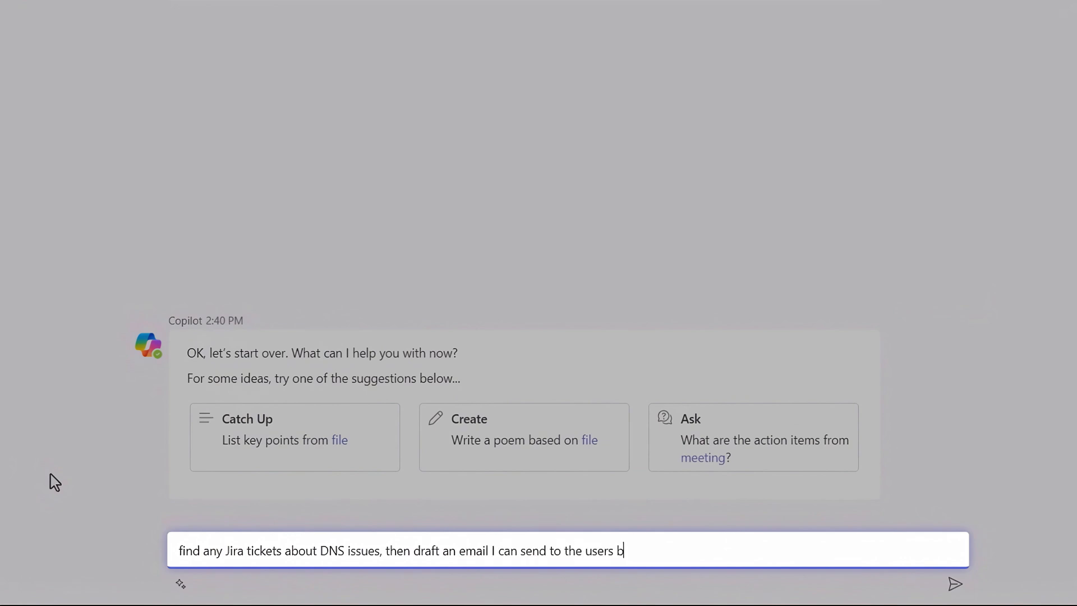
type("ased on the helpdesk")
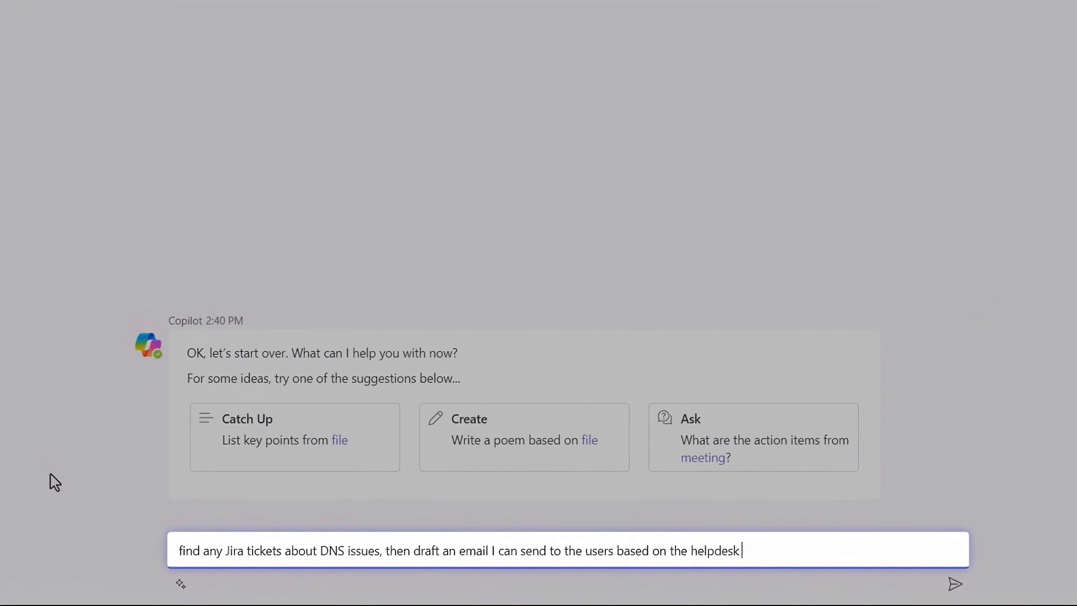
type("KB article on f")
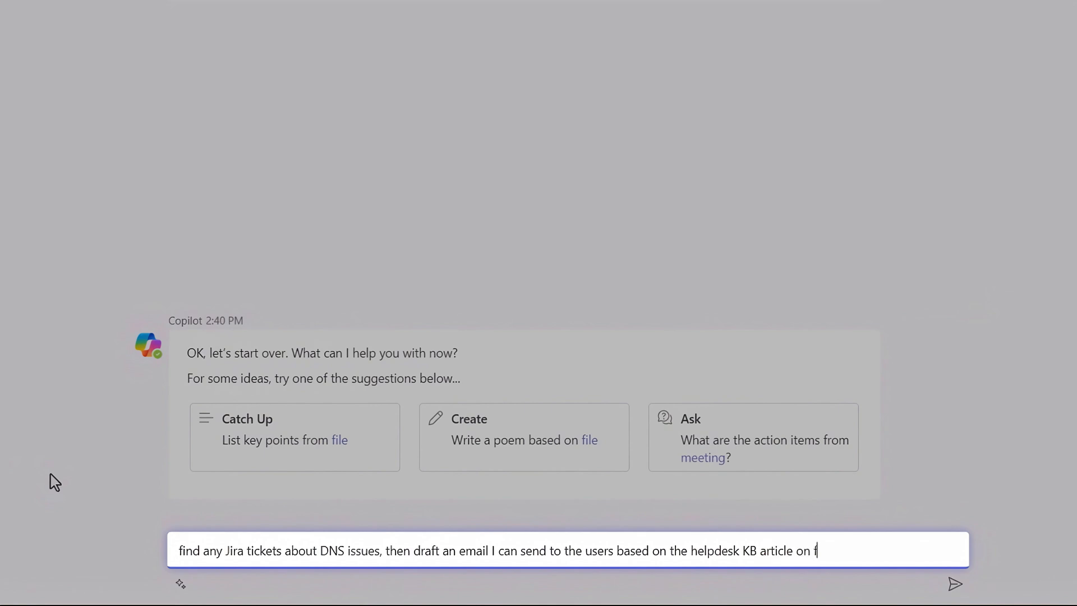
type("lushing DNS")
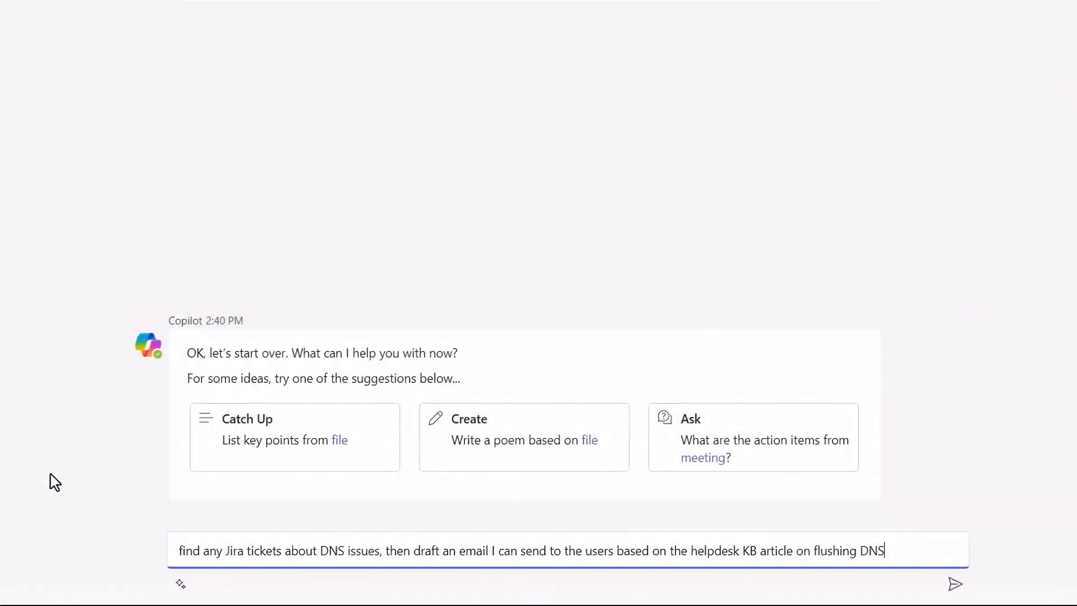
left_click(954, 584)
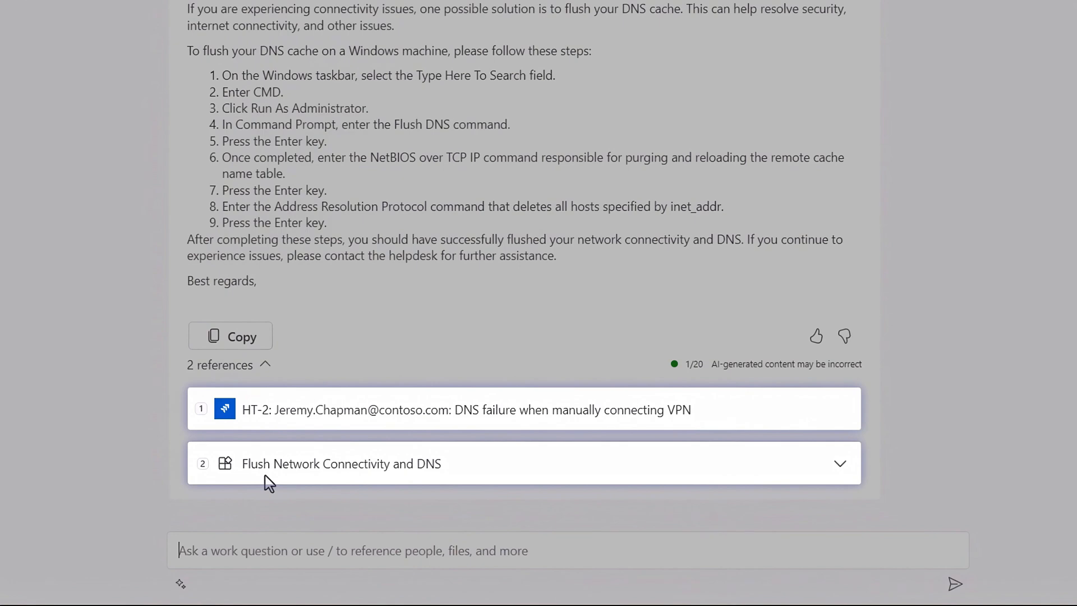
- Show the cited Jira ticket HT-2 card from the top of the response: Done, Medium priority, unassigned
scroll("up", 3)
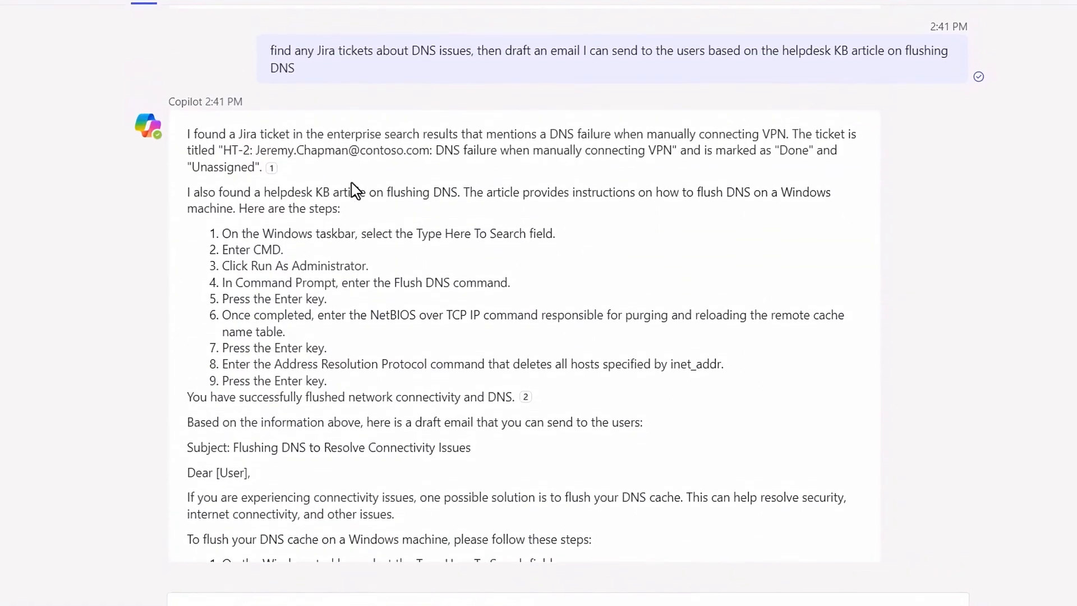
left_click(271, 167)
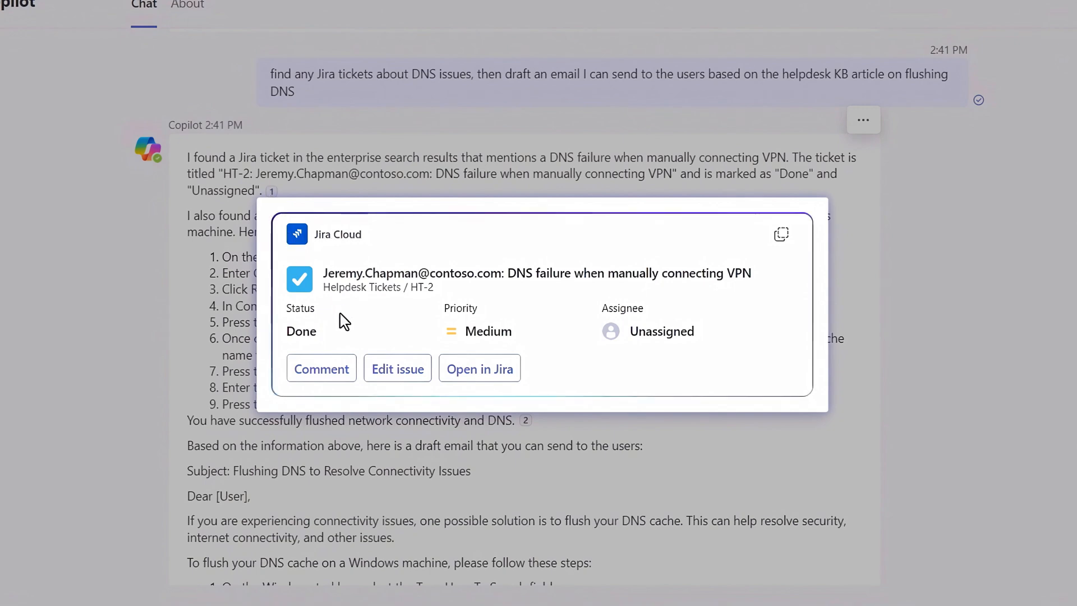
mouse_move(397, 369)
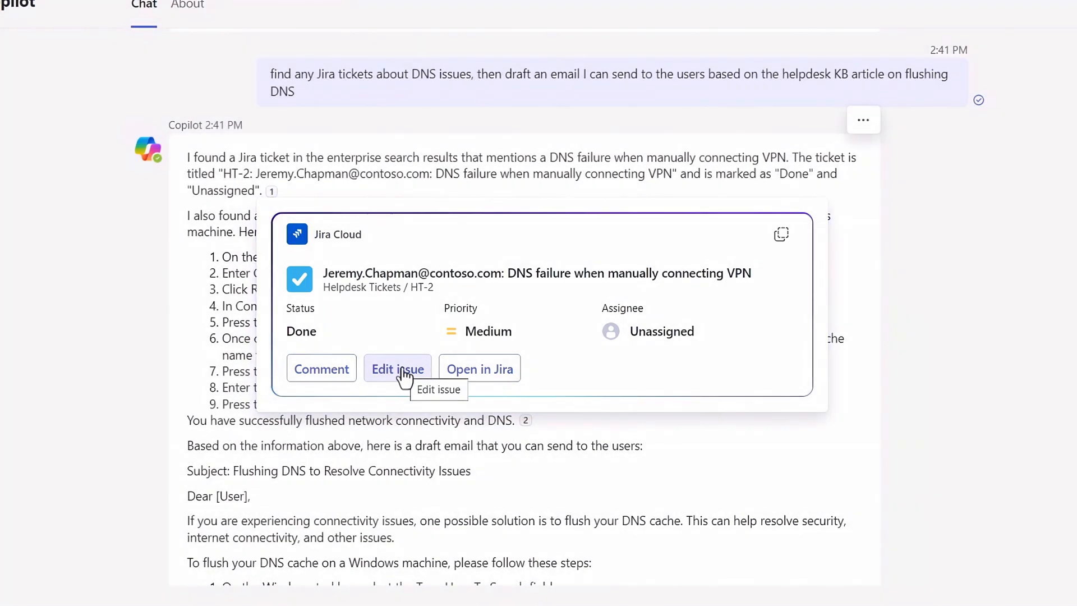
- Edit Jira issue HT-2 in its adaptive card and save it, returning to Copilot's answer
left_click(398, 369)
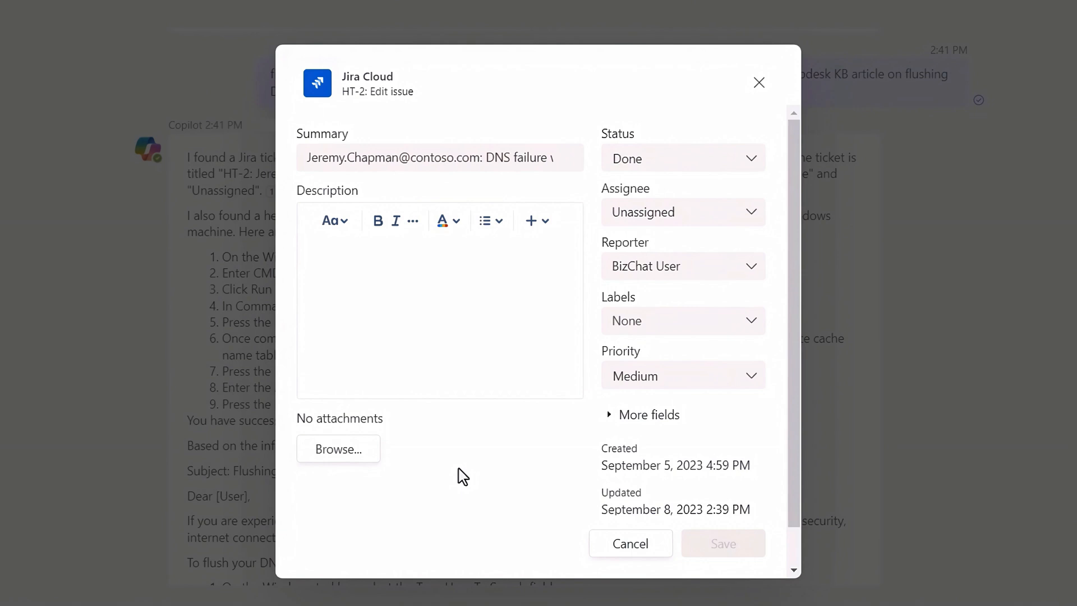
left_click(682, 158)
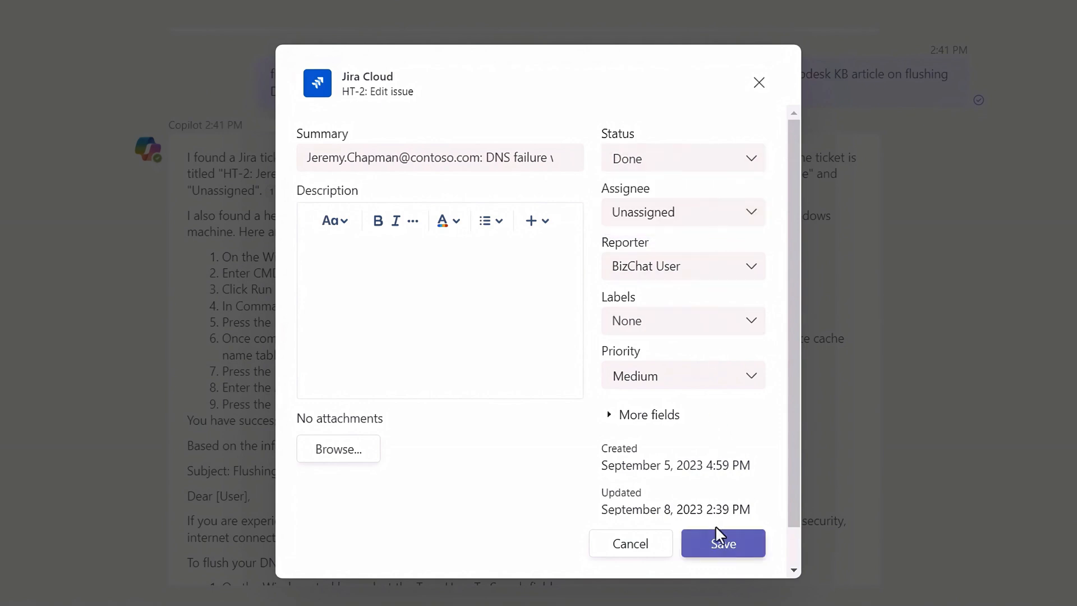
left_click(723, 543)
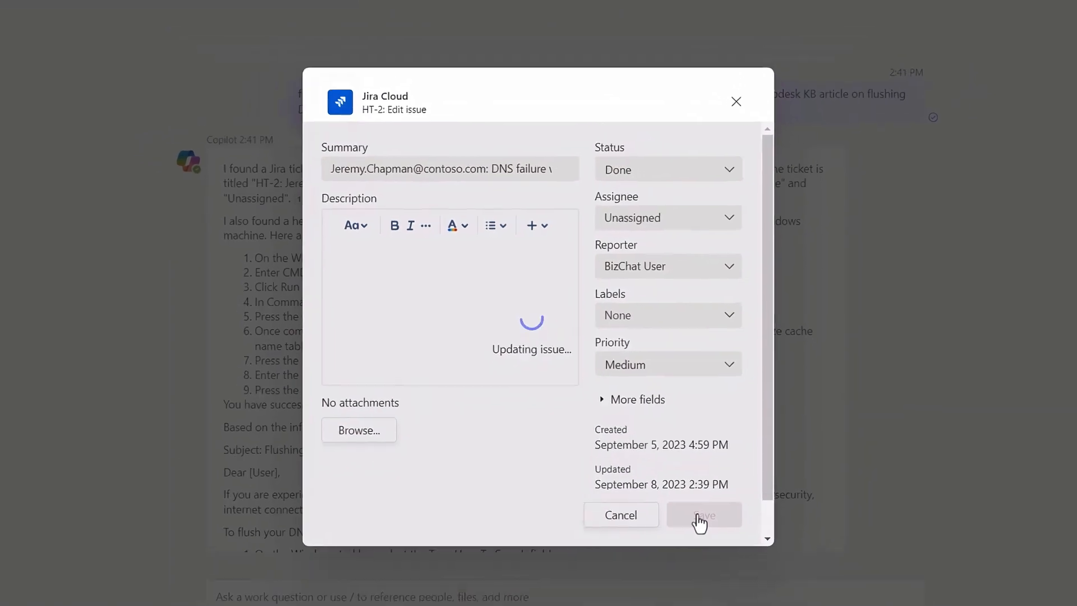
left_click(702, 515)
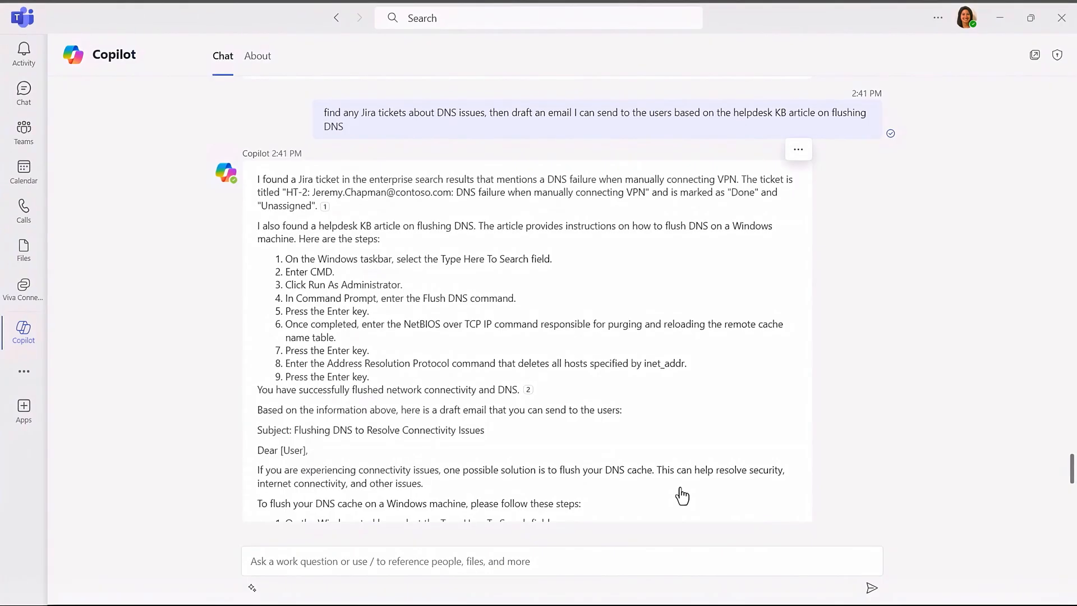